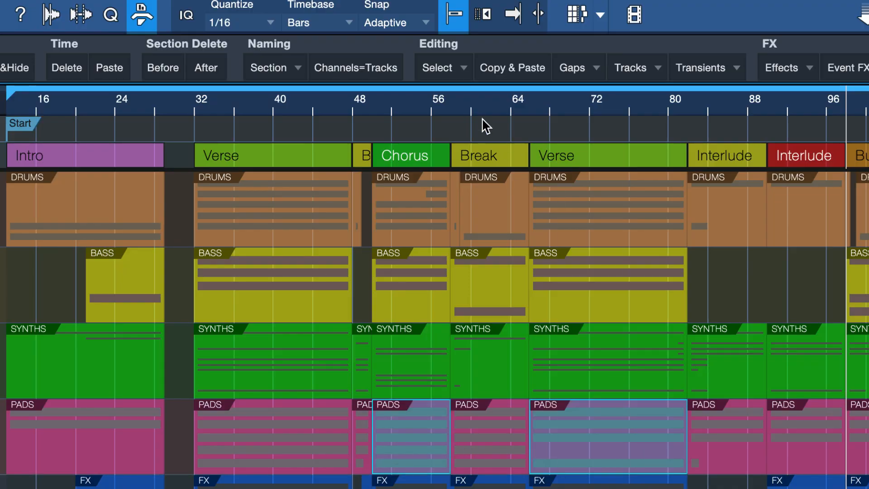
Use the Macro Page Select menu to select all parts between the two selected pad parts
left_click(438, 67)
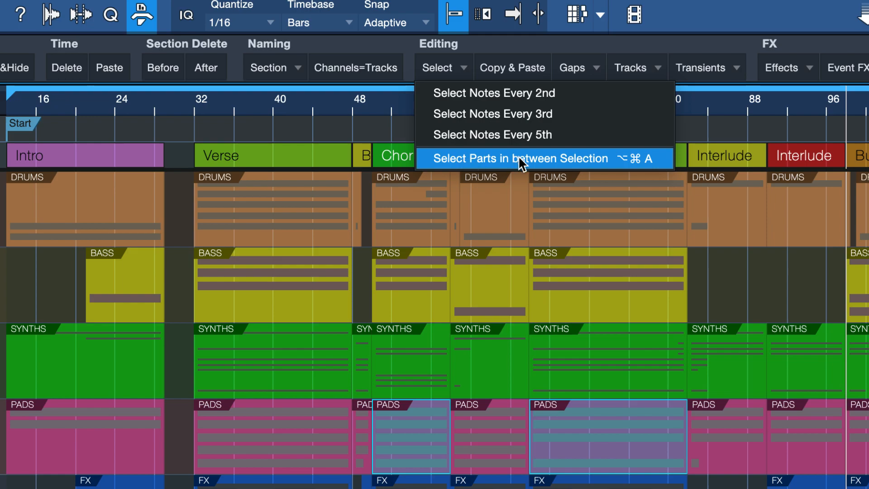
left_click(520, 159)
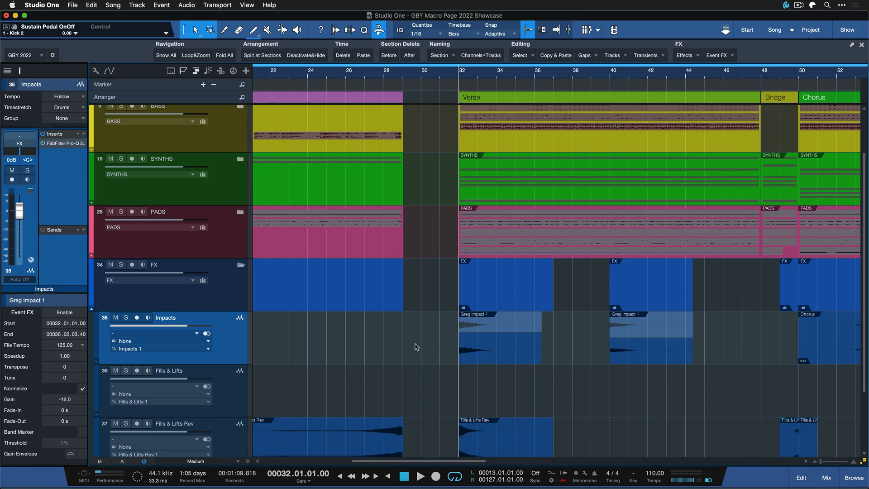
Select the Greg Impact 1 event at the Verse and open the Event FX list
left_click(498, 341)
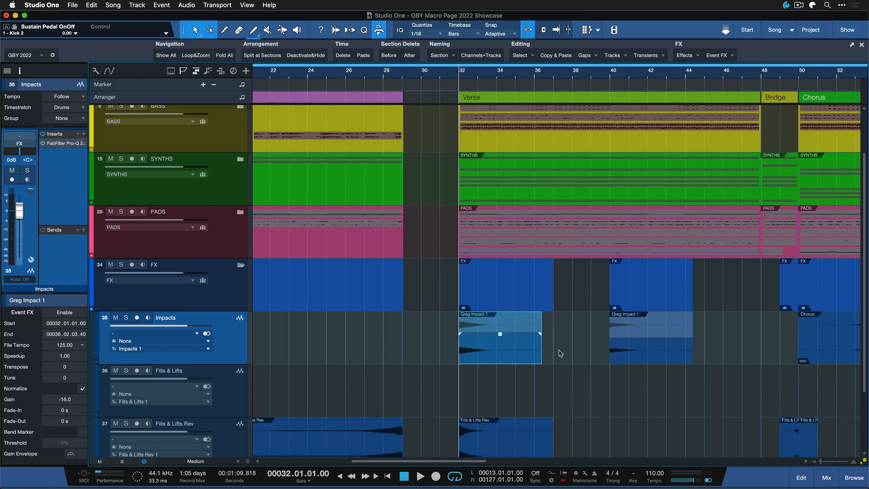
left_click(716, 55)
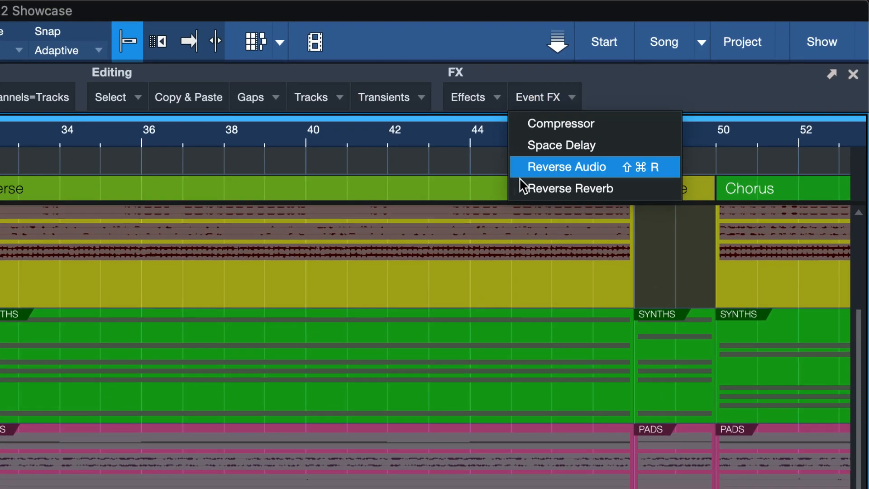
mouse_move(546, 193)
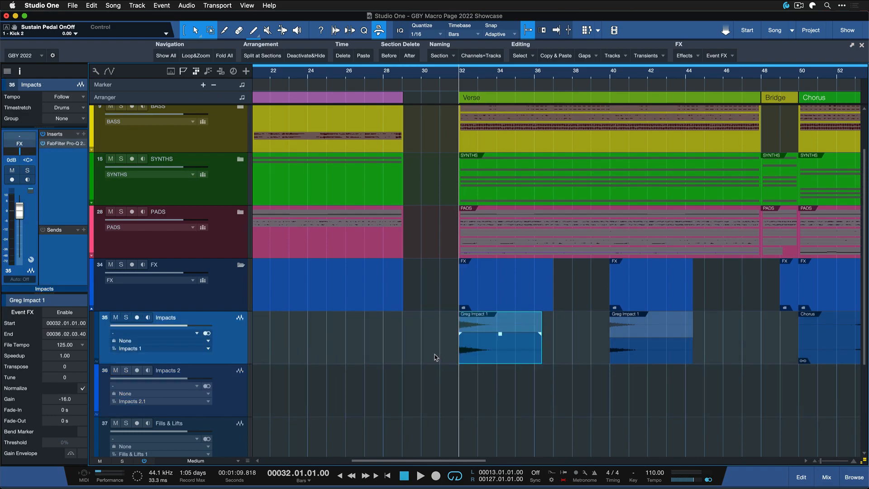
mouse_move(496, 348)
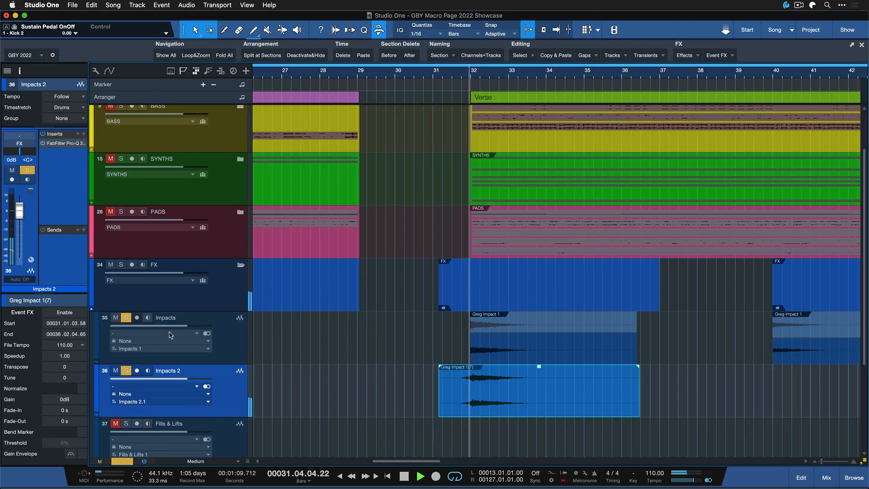
Toggle the Impacts 2 track's mute and solo, then play from the Verse at bar 32
left_click(126, 370)
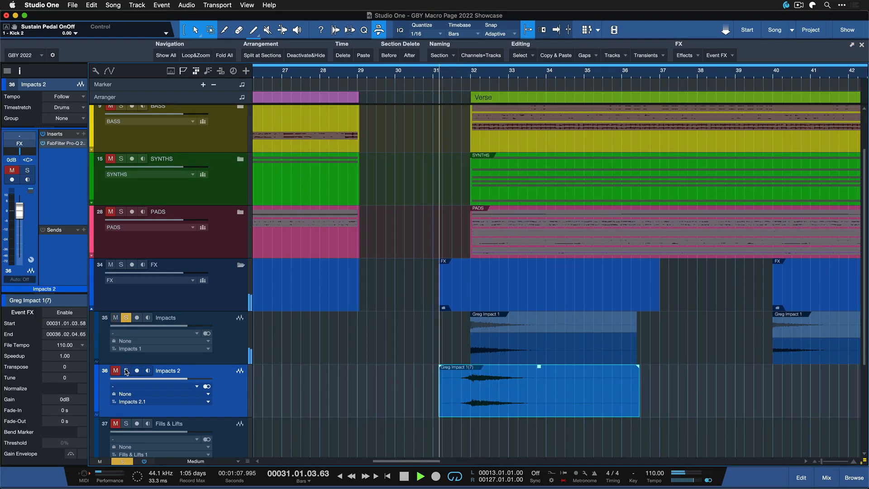
left_click(126, 371)
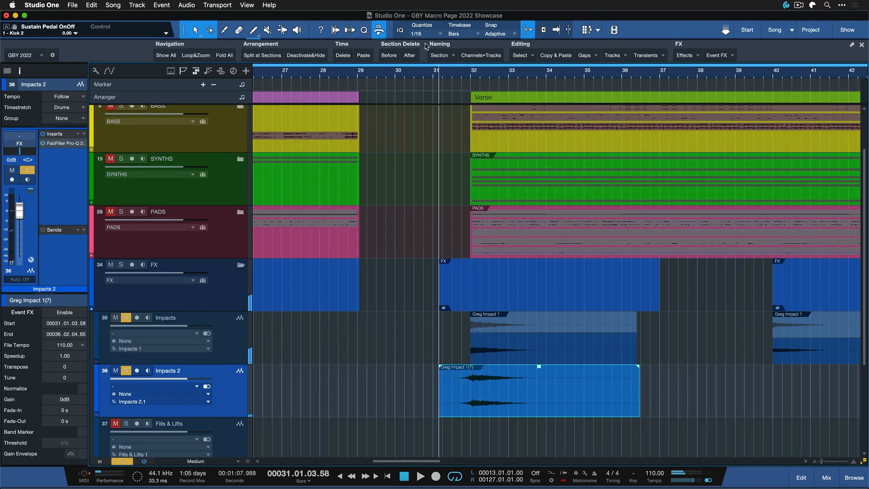
left_click(420, 476)
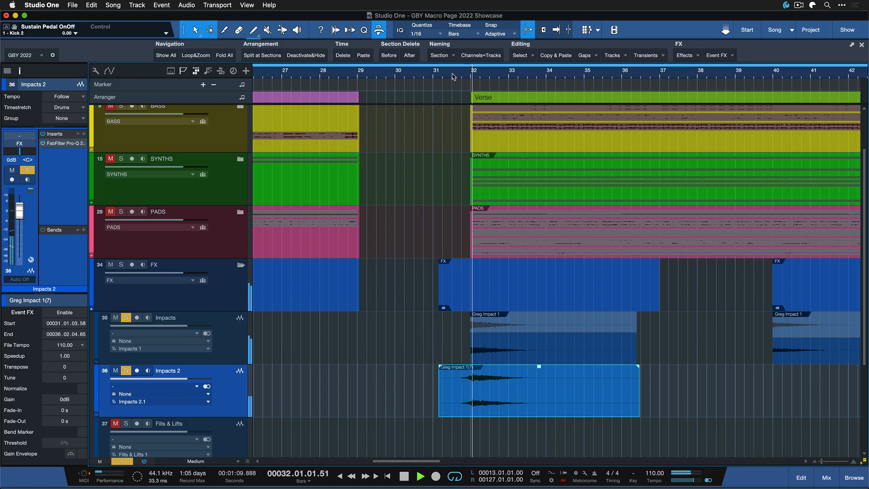